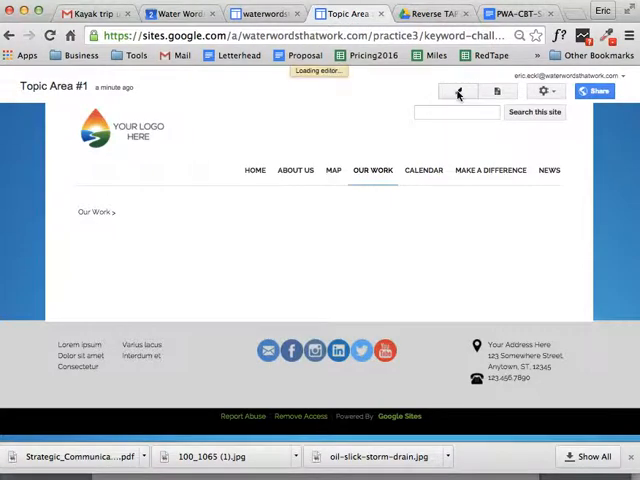
# Enter edit mode on the Topic Area #1 page and save it without changes
pyautogui.click(458, 91)
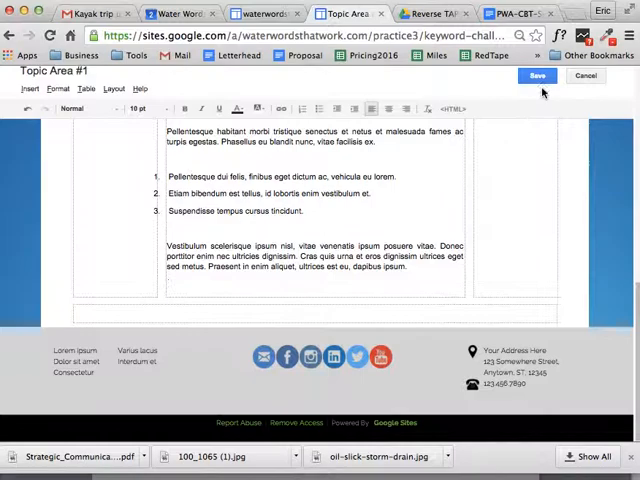
pyautogui.click(537, 76)
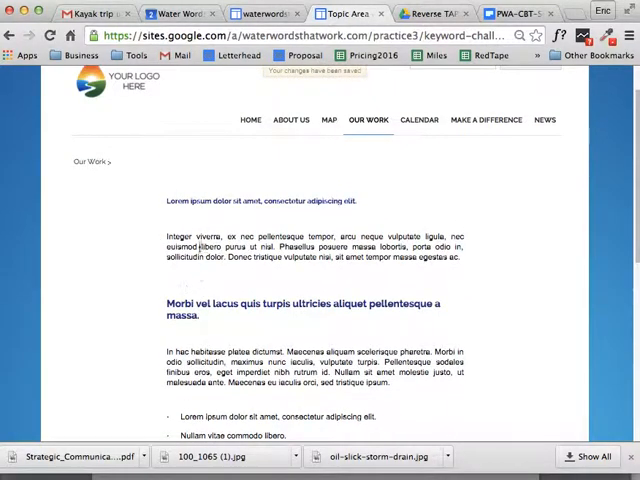
pyautogui.scroll(-3)
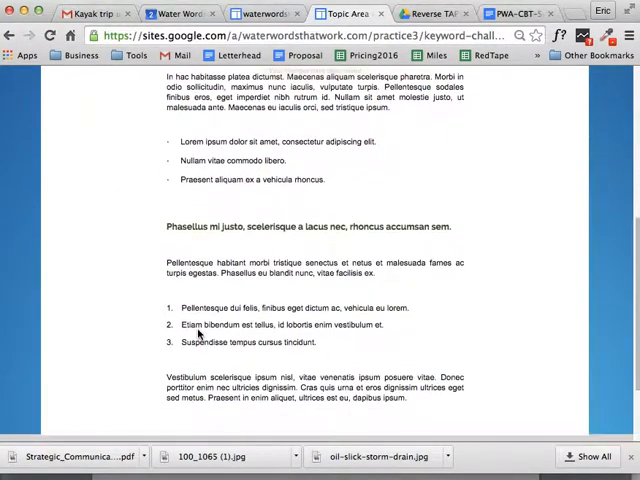
pyautogui.scroll(-3)
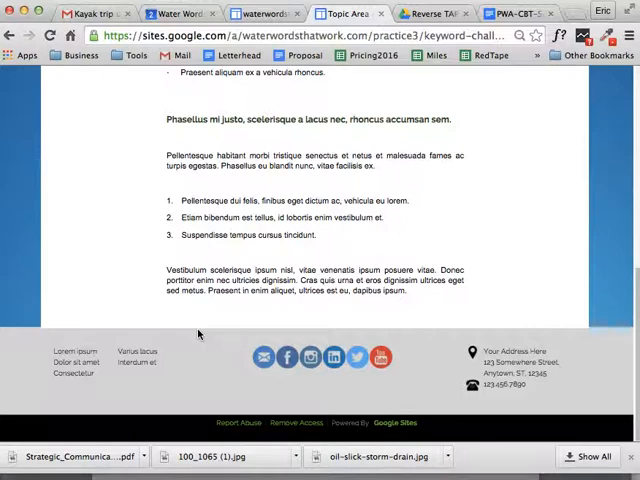
pyautogui.moveTo(287, 227)
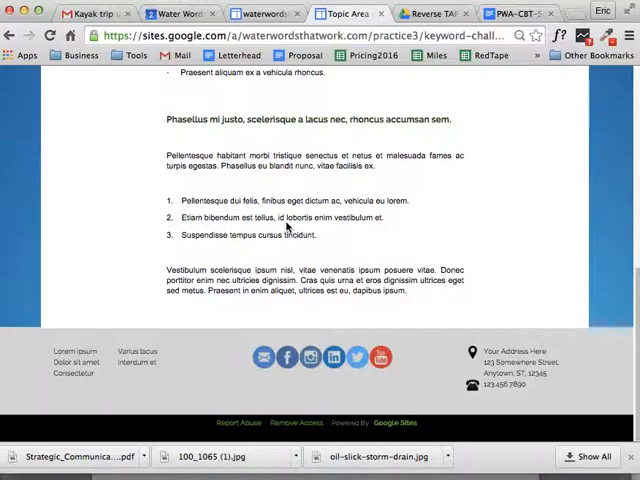
pyautogui.scroll(3)
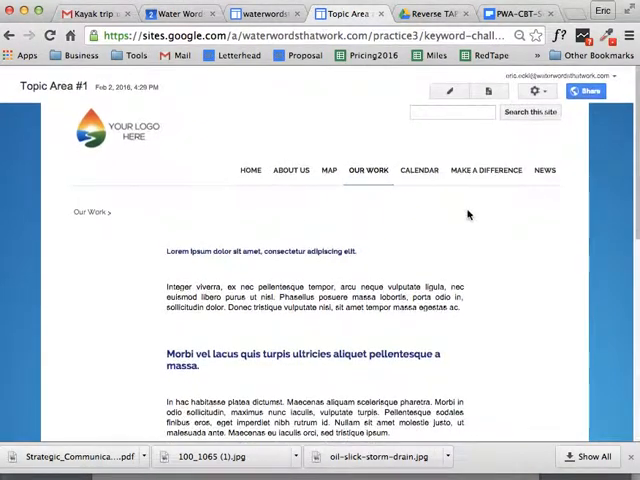
# Reopen Topic Area #1 in the editor and scroll through the pasted body text
pyautogui.click(449, 91)
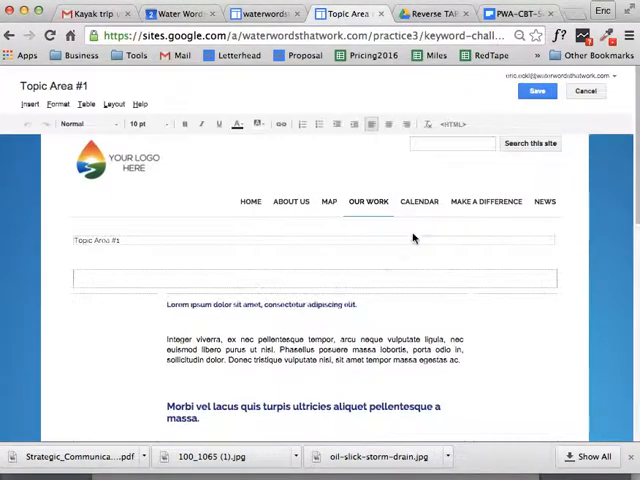
pyautogui.scroll(-3)
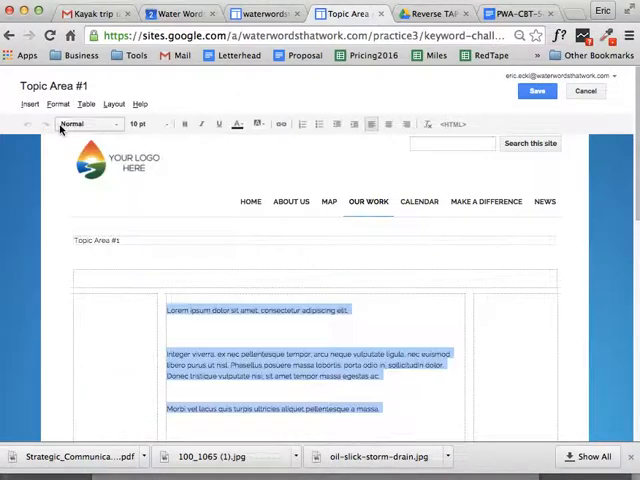
pyautogui.scroll(-3)
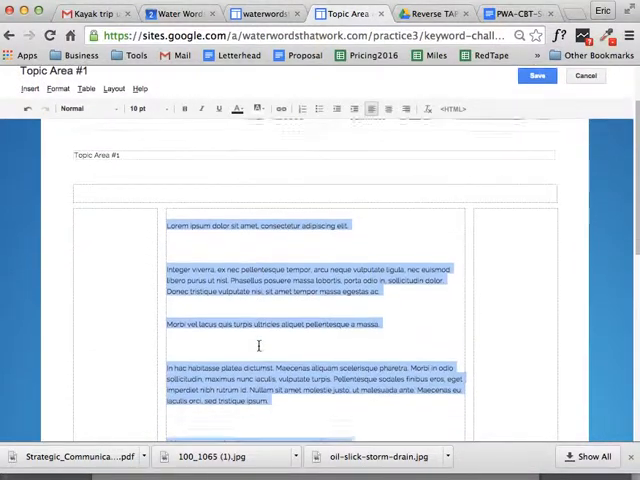
# Select the three short lines to become bullets and bring up the text style choices
pyautogui.scroll(-3)
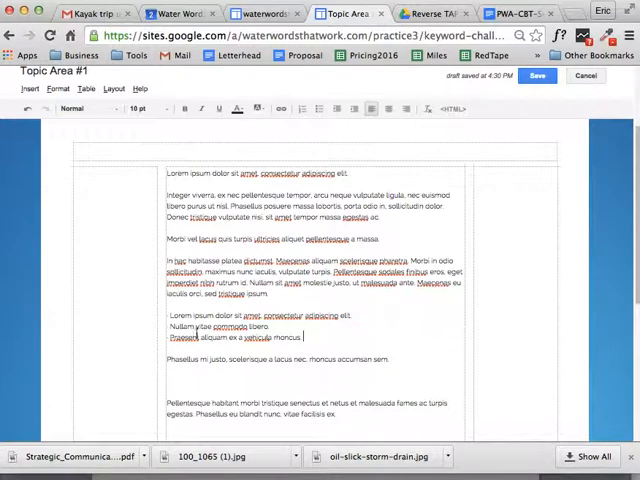
pyautogui.moveTo(166, 316); pyautogui.dragTo(303, 337)
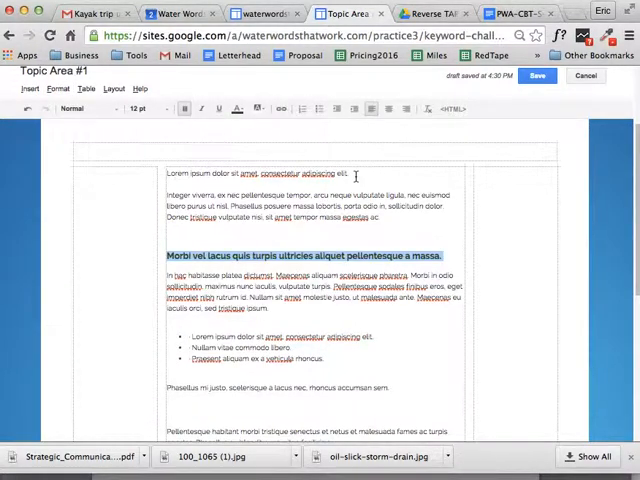
pyautogui.click(57, 89)
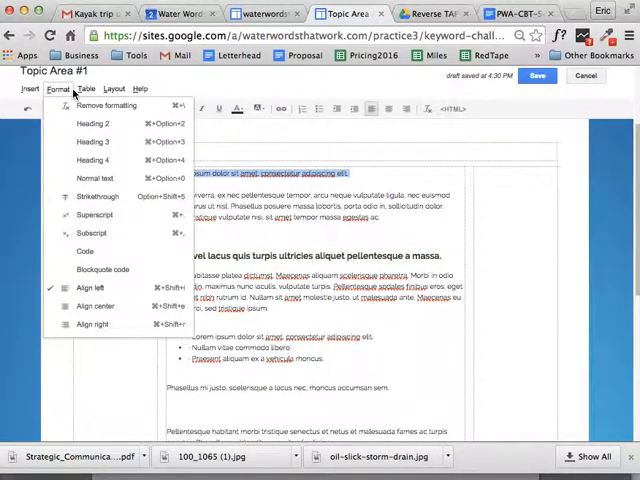